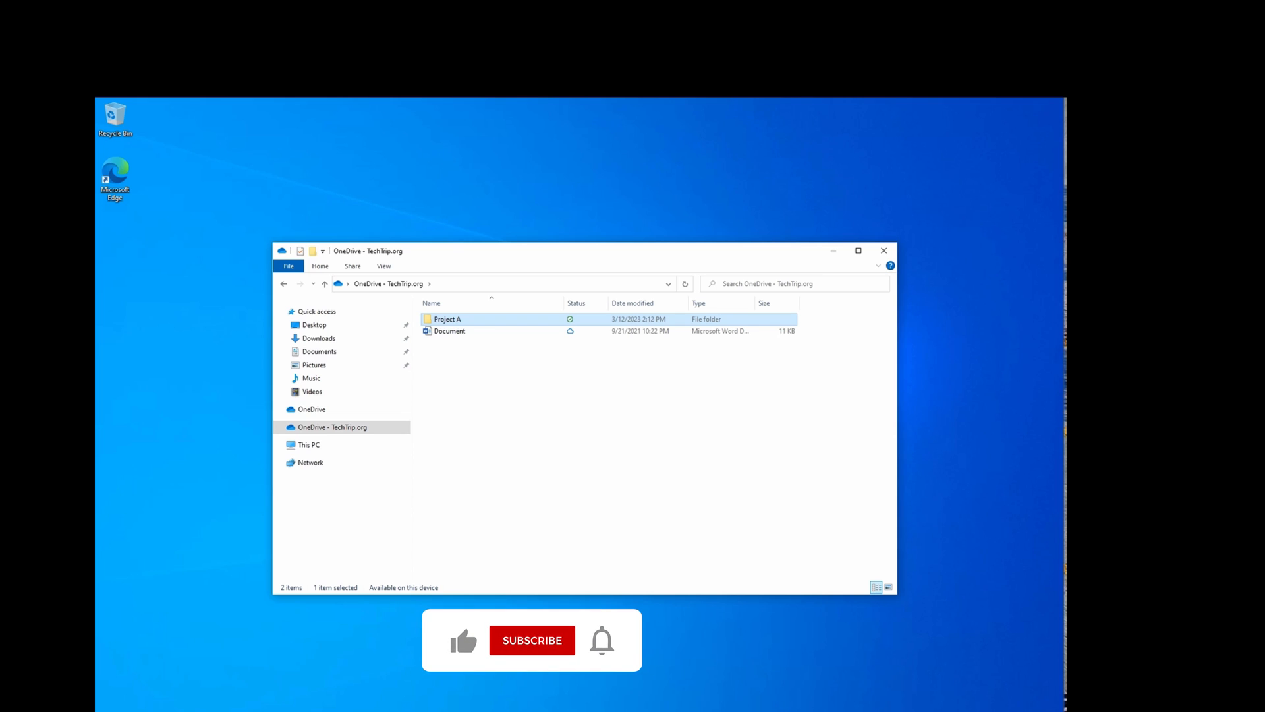
# Expand Users in the left navigation and show the Active users list.
pyautogui.click(463, 641)
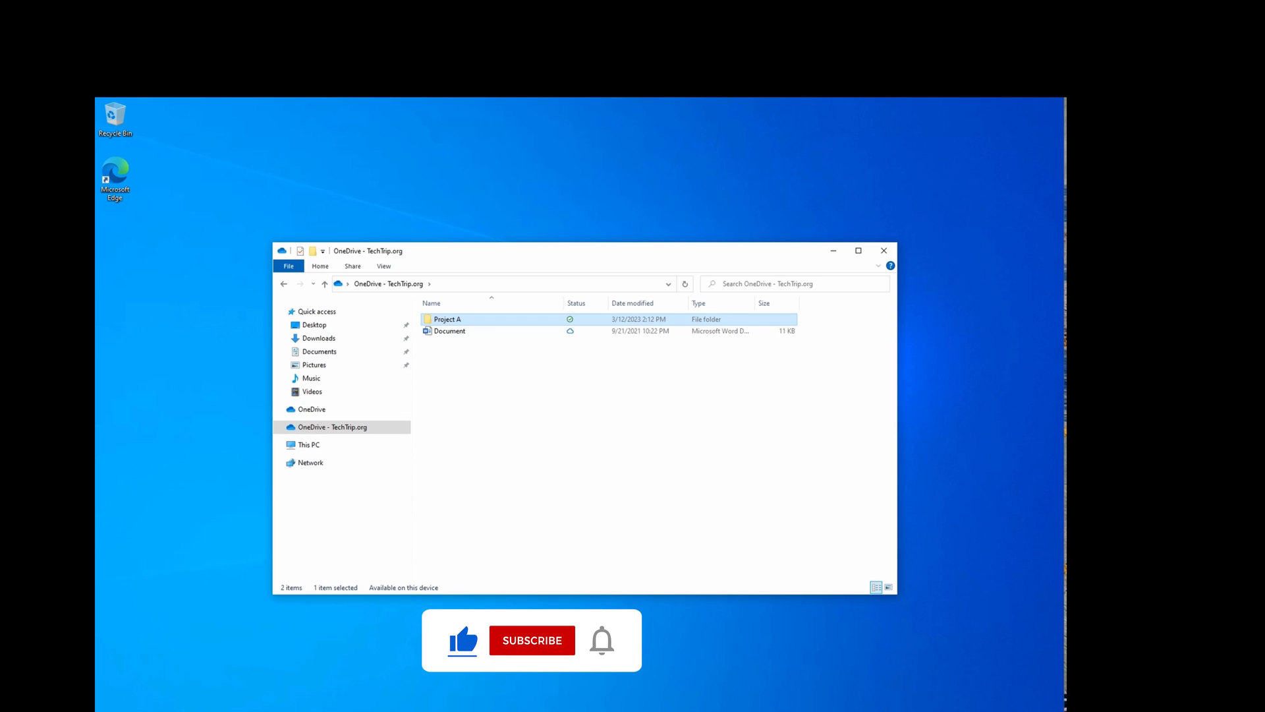
pyautogui.click(531, 640)
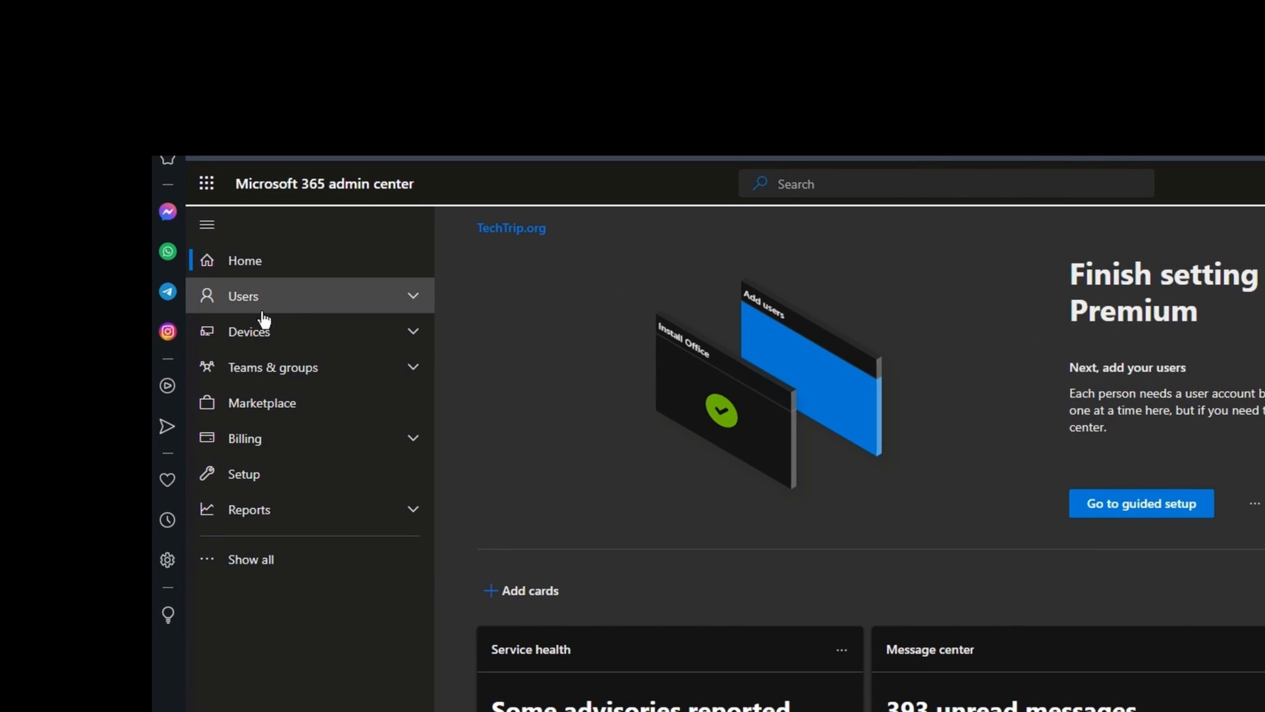
pyautogui.click(242, 296)
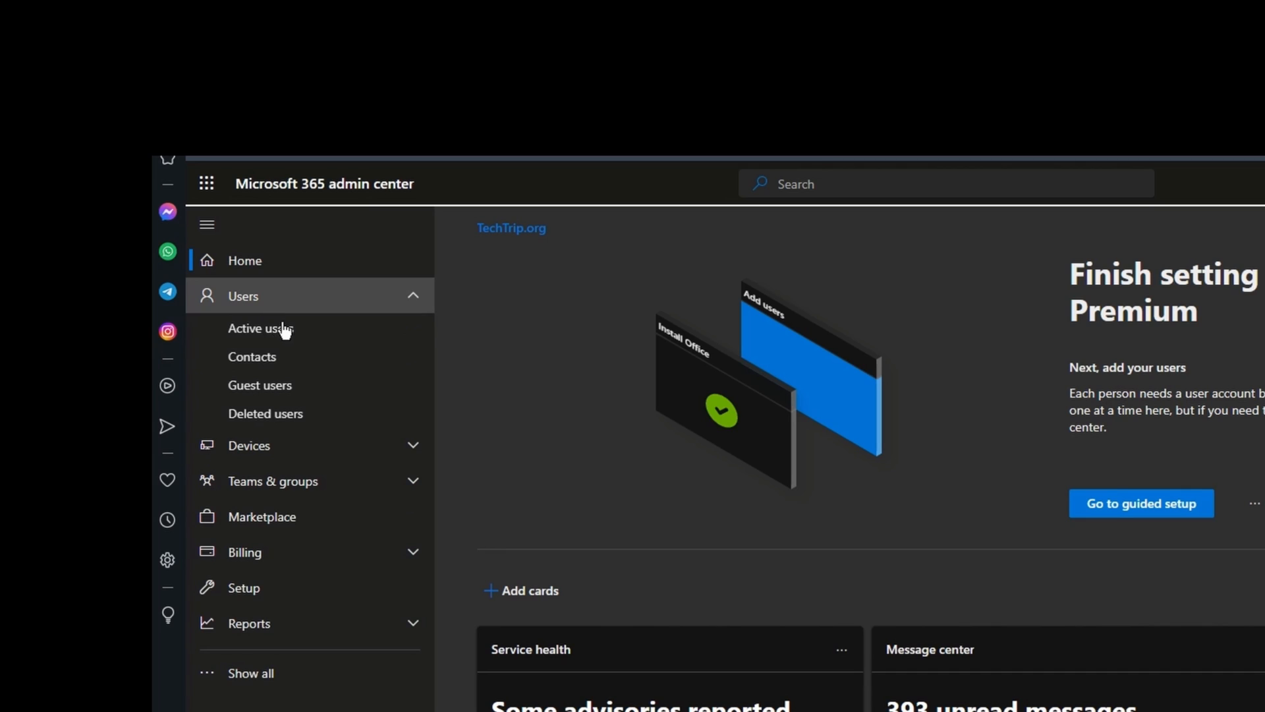
pyautogui.click(259, 328)
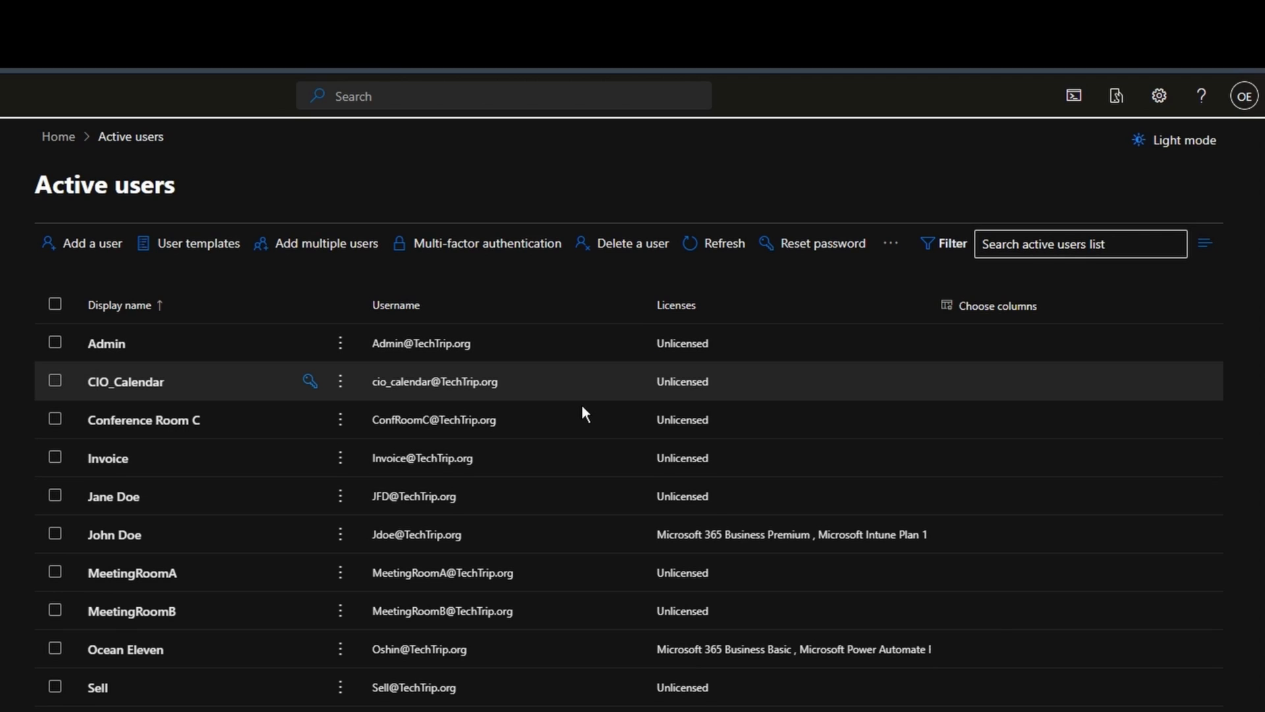
pyautogui.moveTo(215, 470)
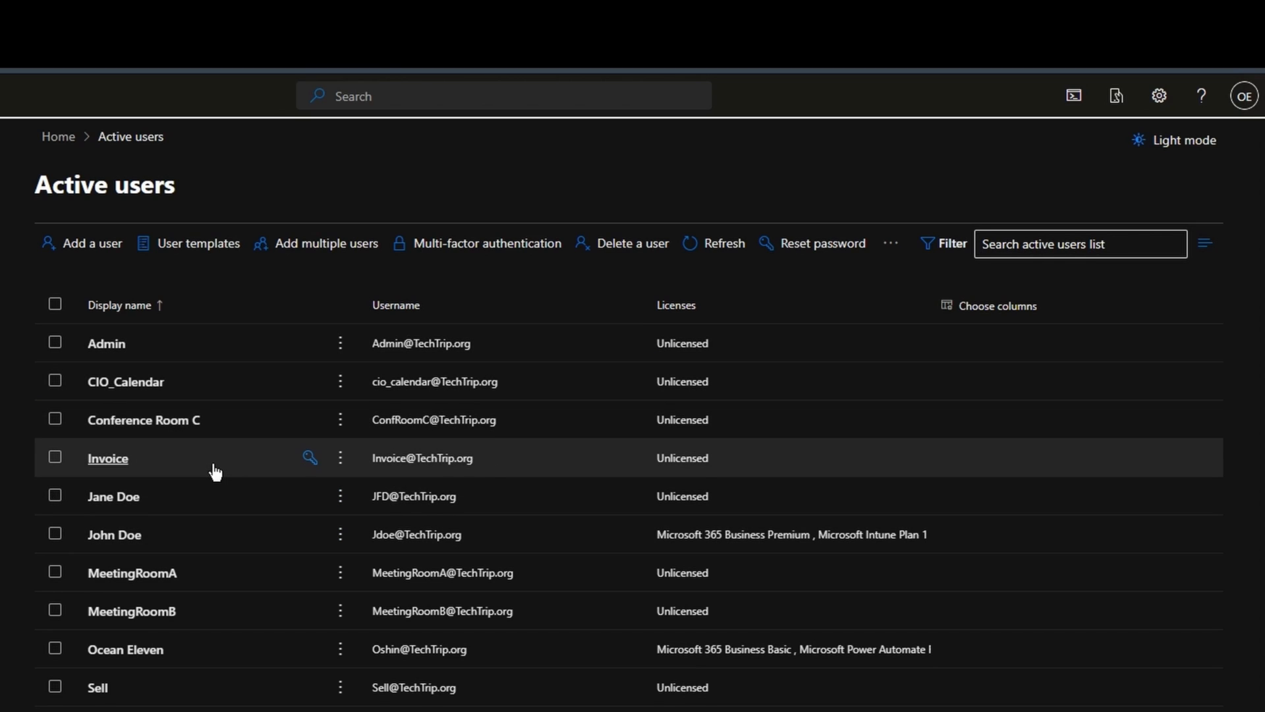
pyautogui.moveTo(114, 534)
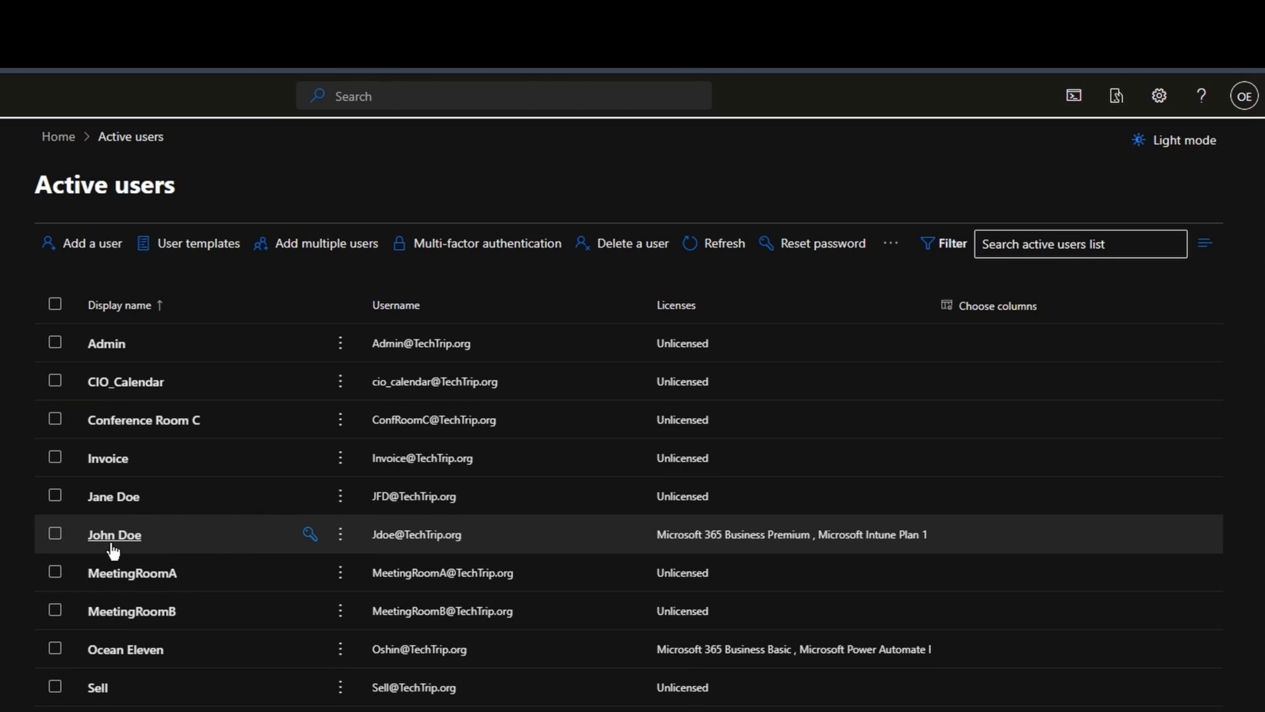
# From the departed user's OneDrive settings, create a link to their files and open it in a new tab.
pyautogui.click(114, 534)
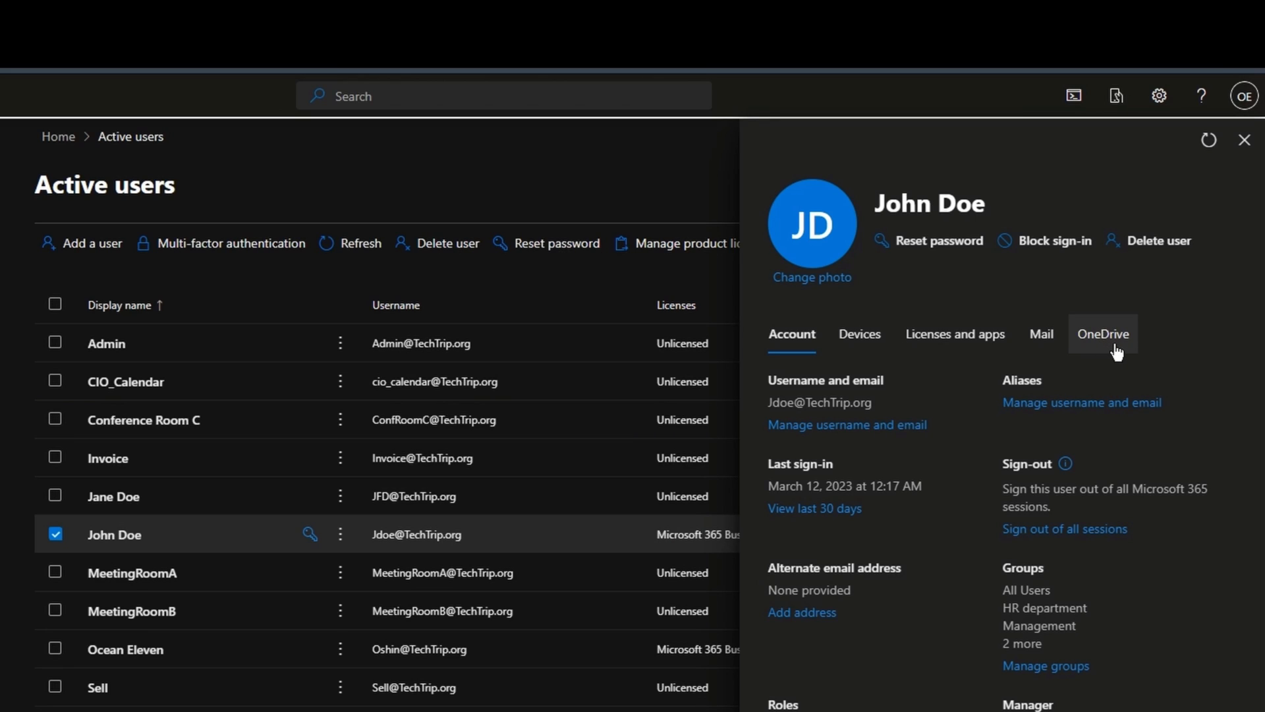
pyautogui.click(1102, 334)
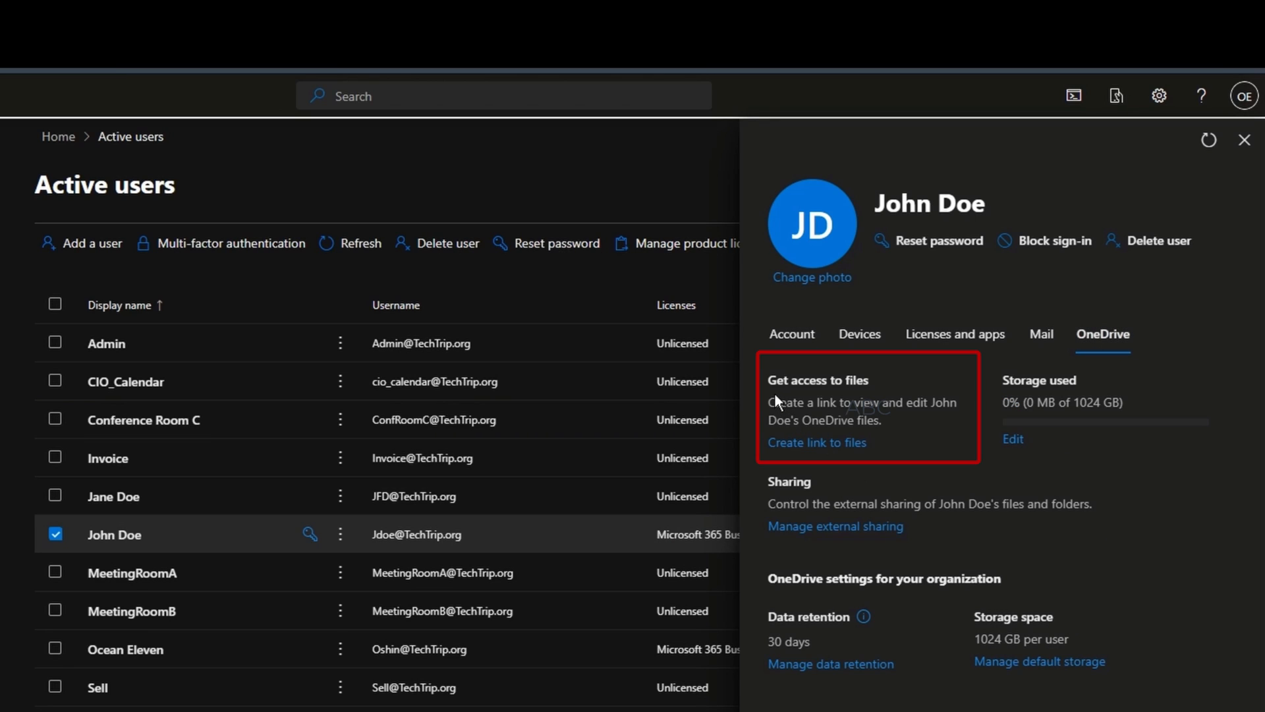
pyautogui.moveTo(816, 443)
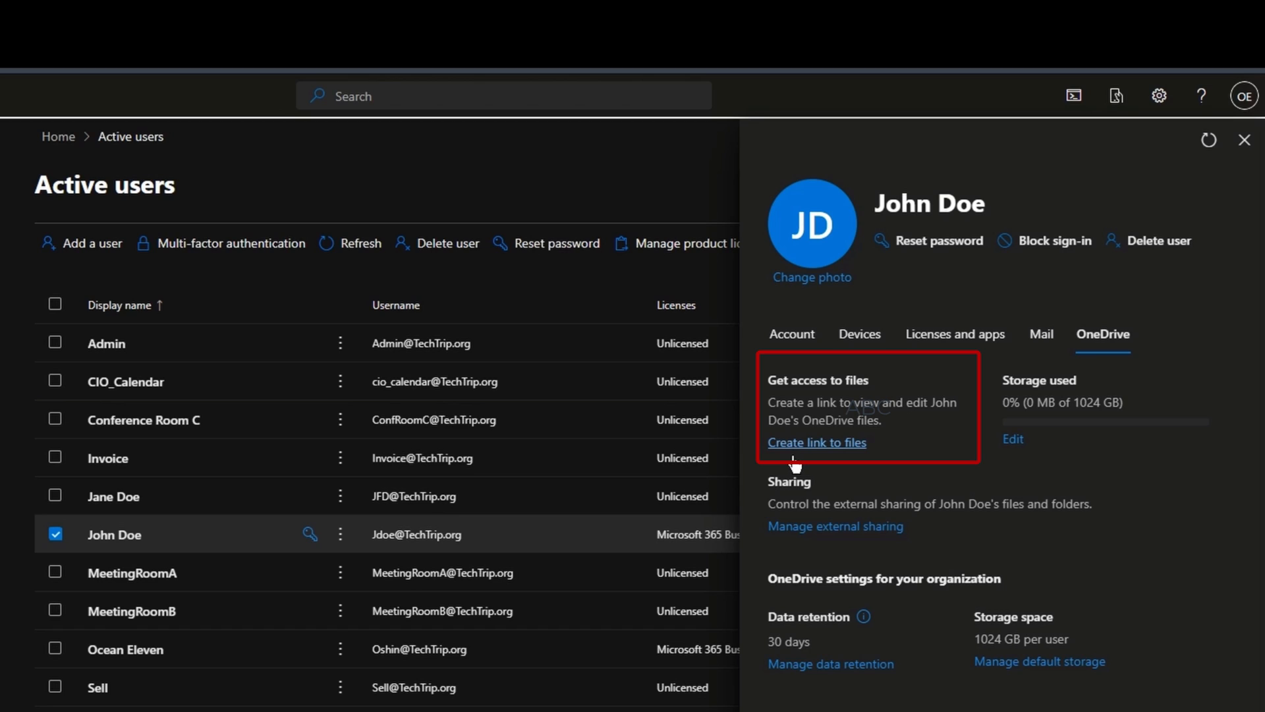
pyautogui.click(816, 441)
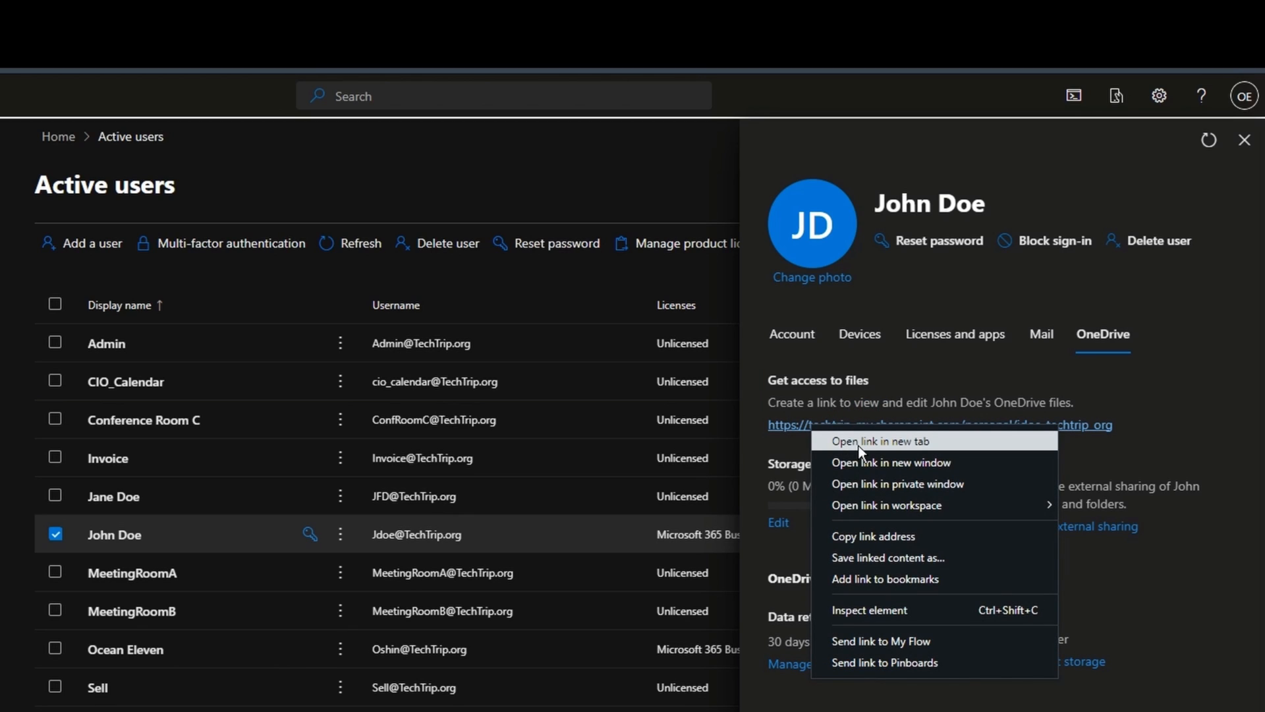
pyautogui.click(880, 441)
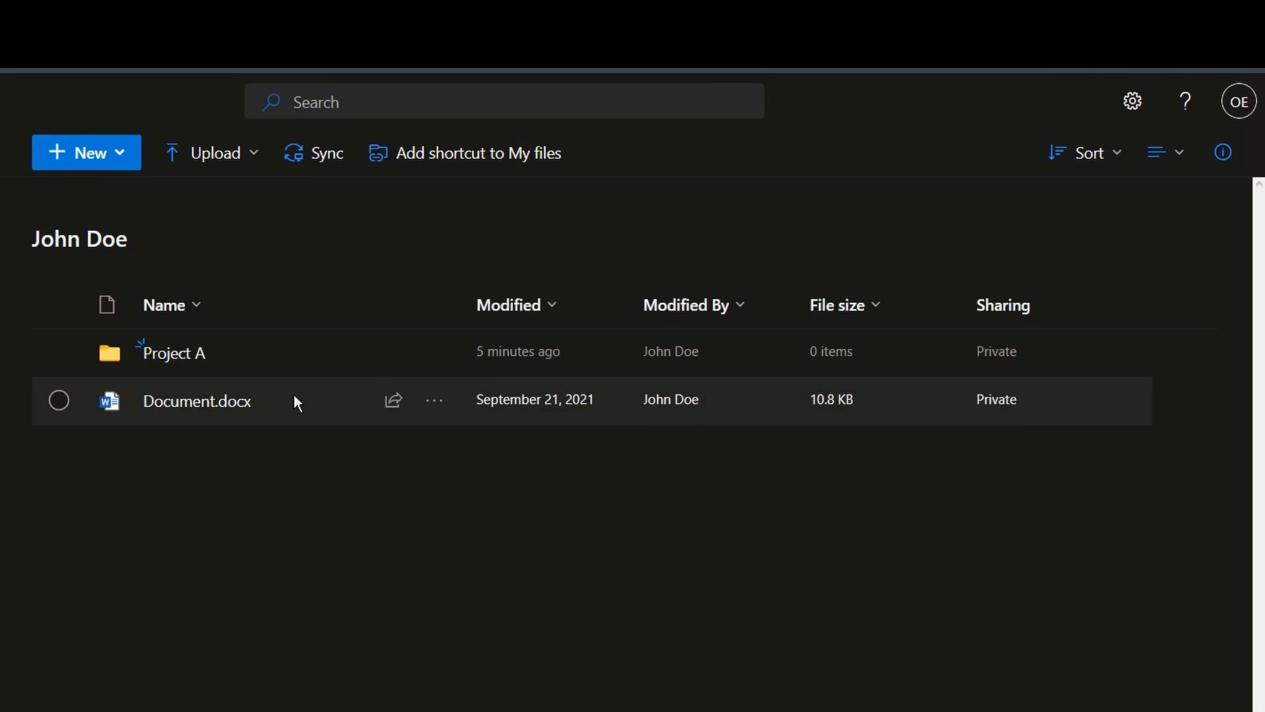
pyautogui.moveTo(109, 437)
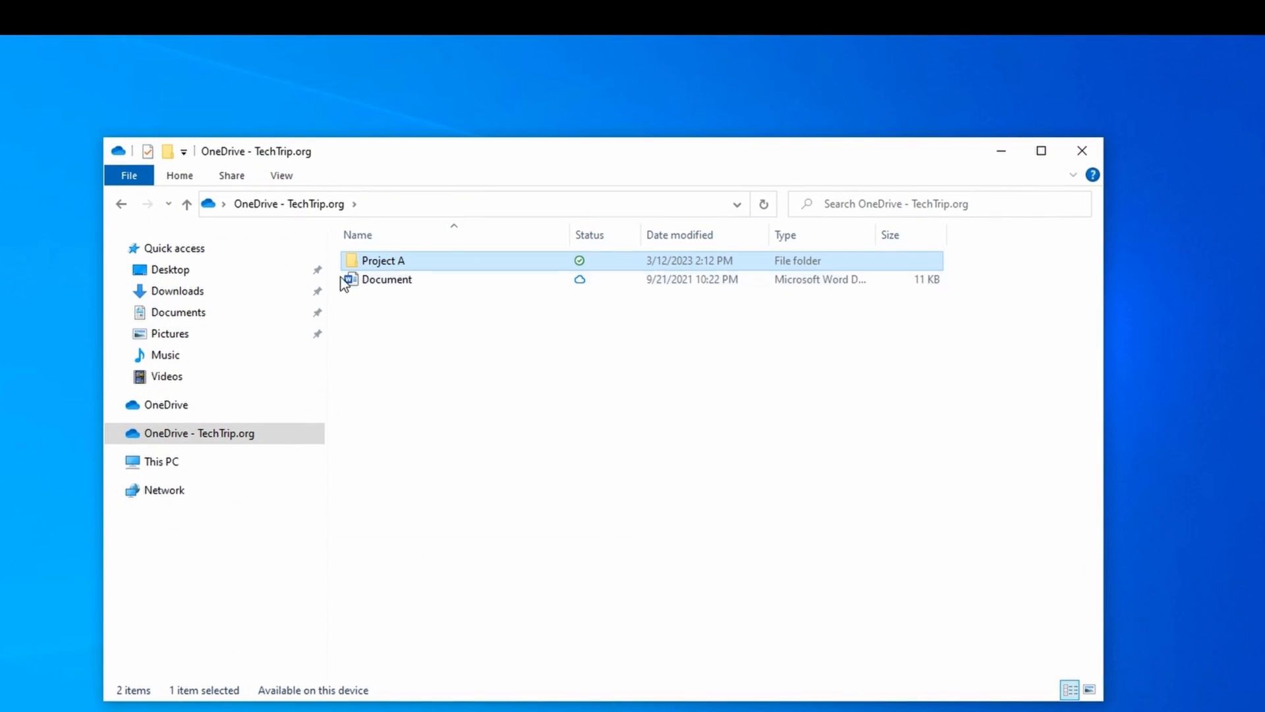
pyautogui.moveTo(413, 342)
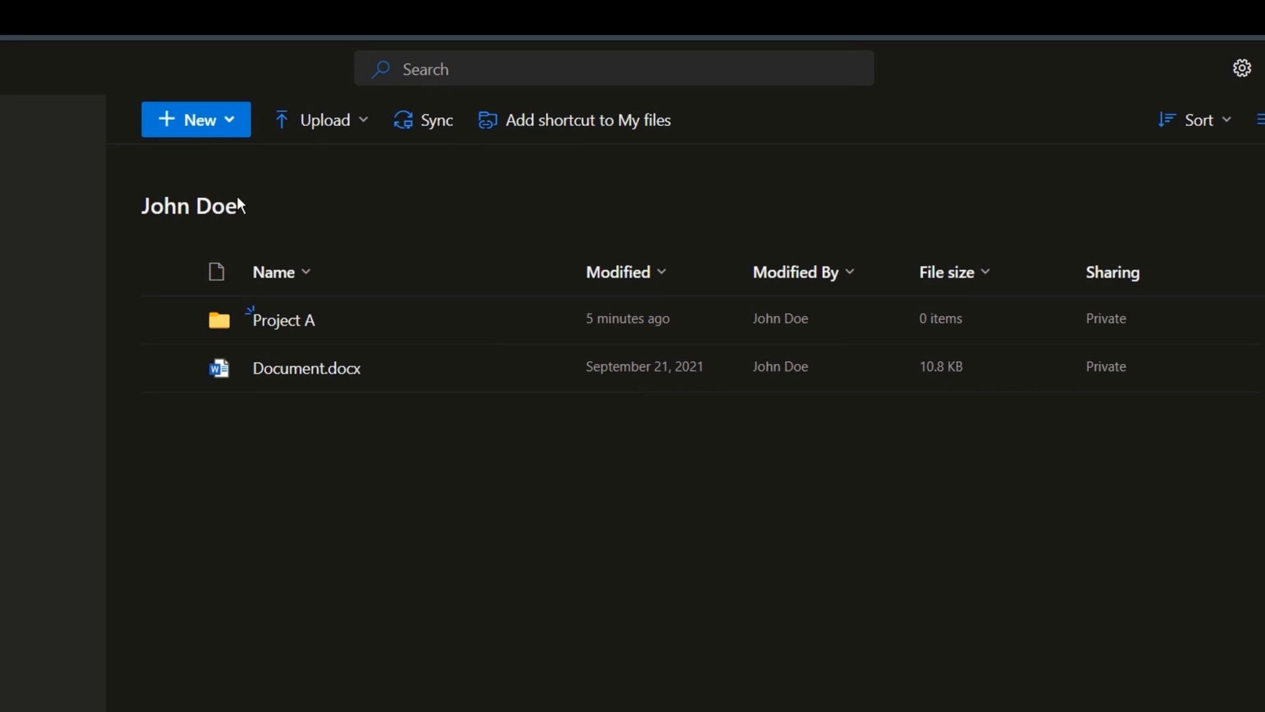
pyautogui.moveTo(286, 105)
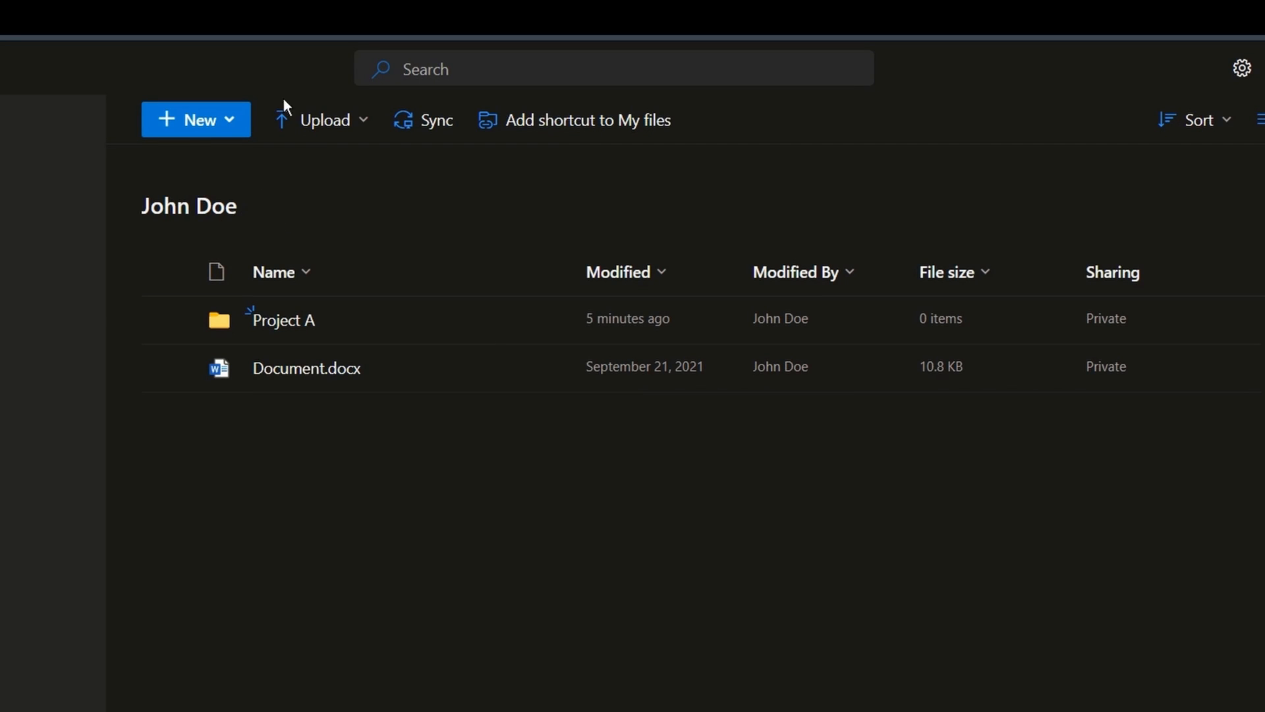
pyautogui.moveTo(473, 200)
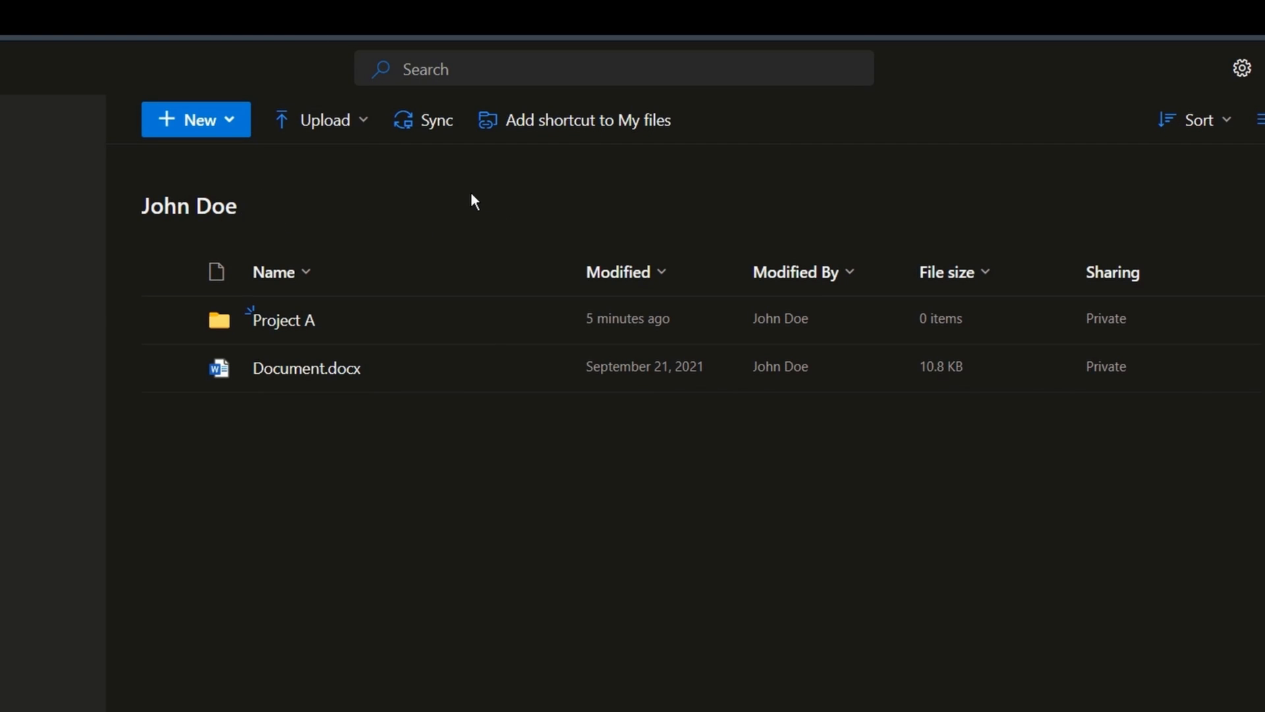
pyautogui.moveTo(307, 323)
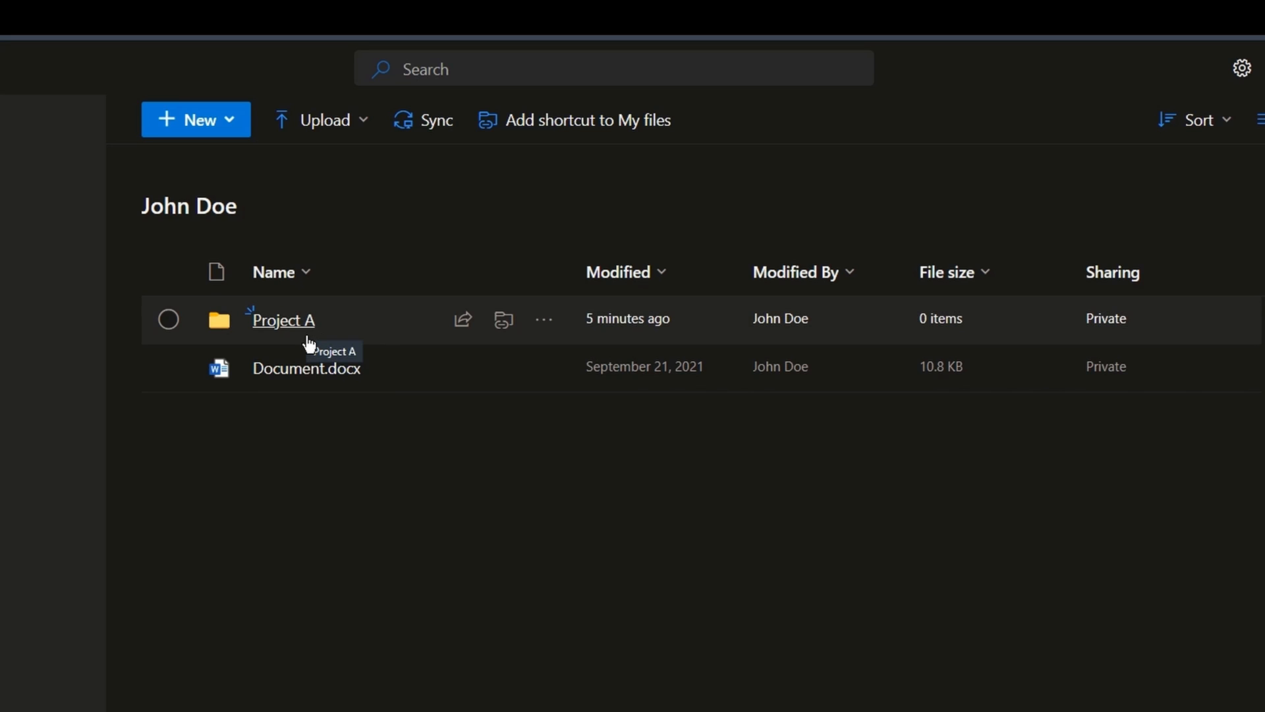
# Show the More actions menu (Share, Copy link, Download) for the Project A folder.
pyautogui.click(543, 319)
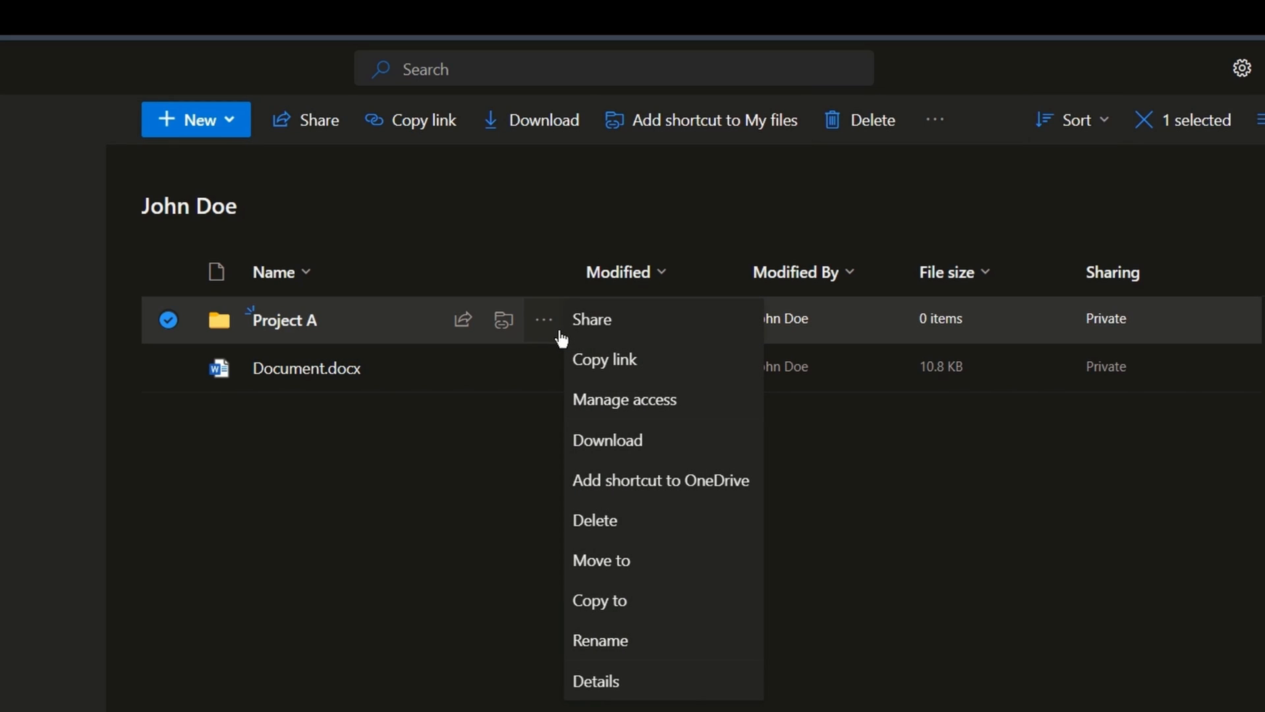
pyautogui.moveTo(624, 388)
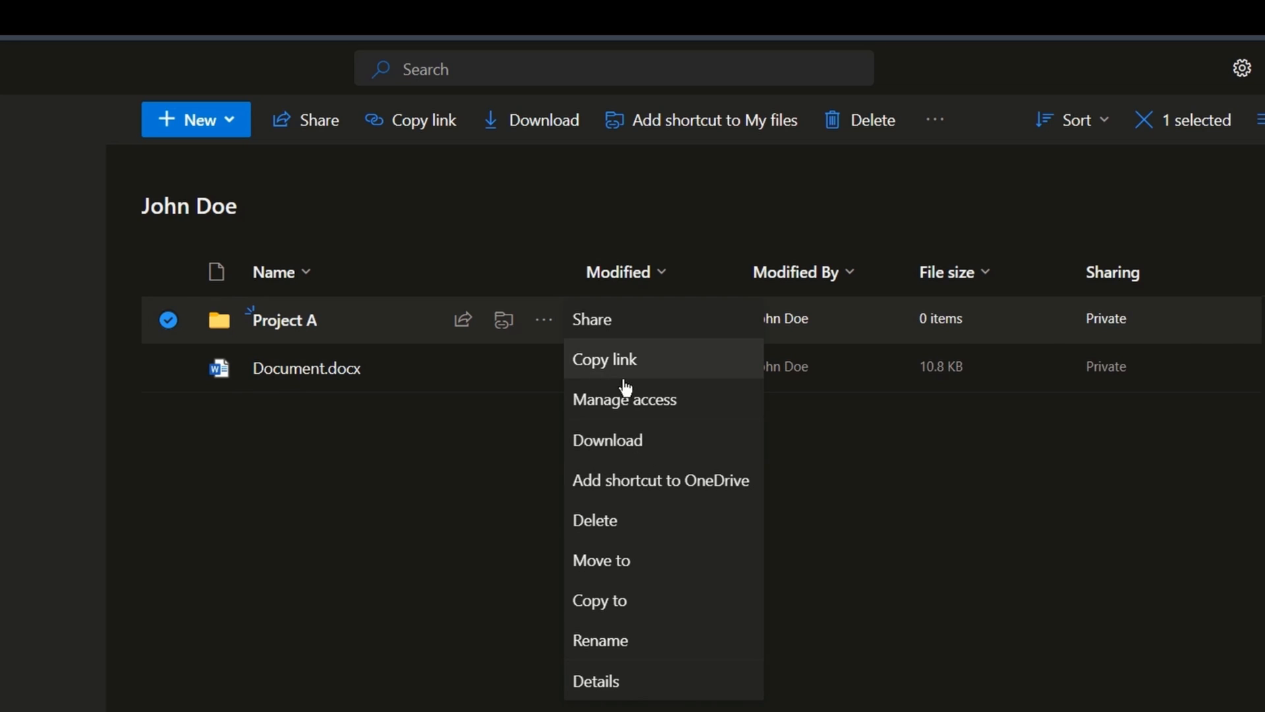
pyautogui.moveTo(549, 555)
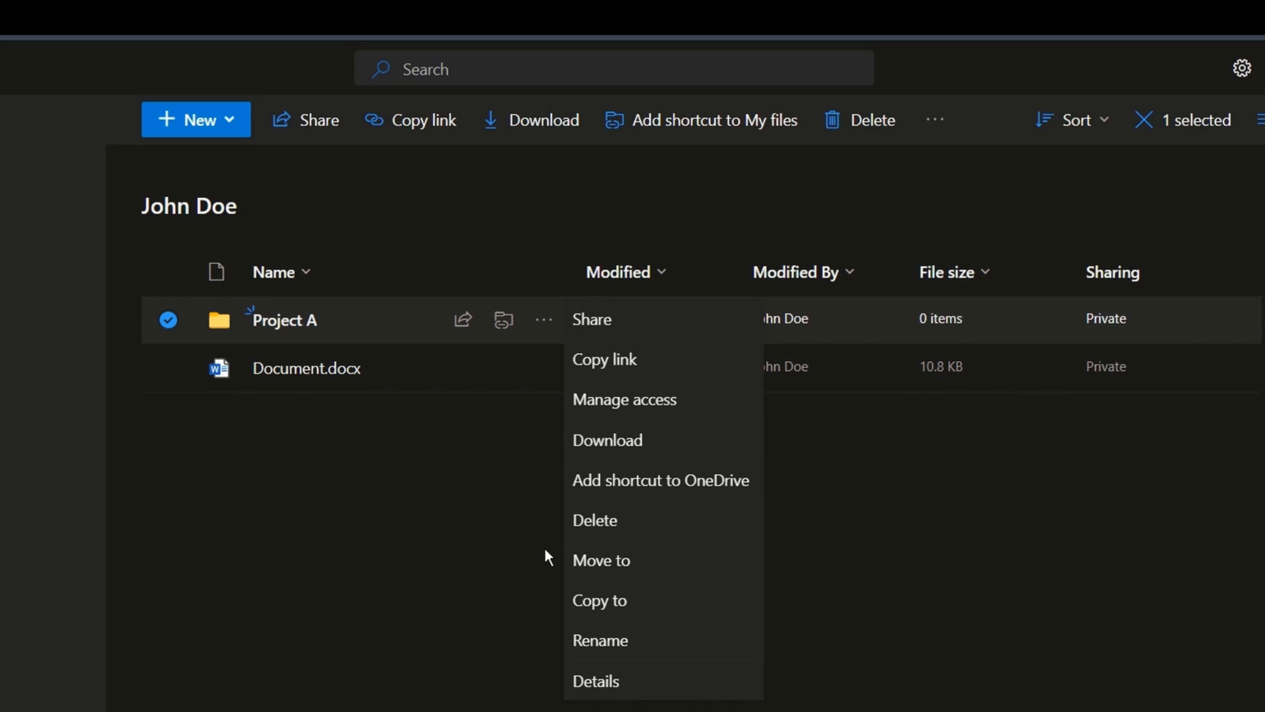